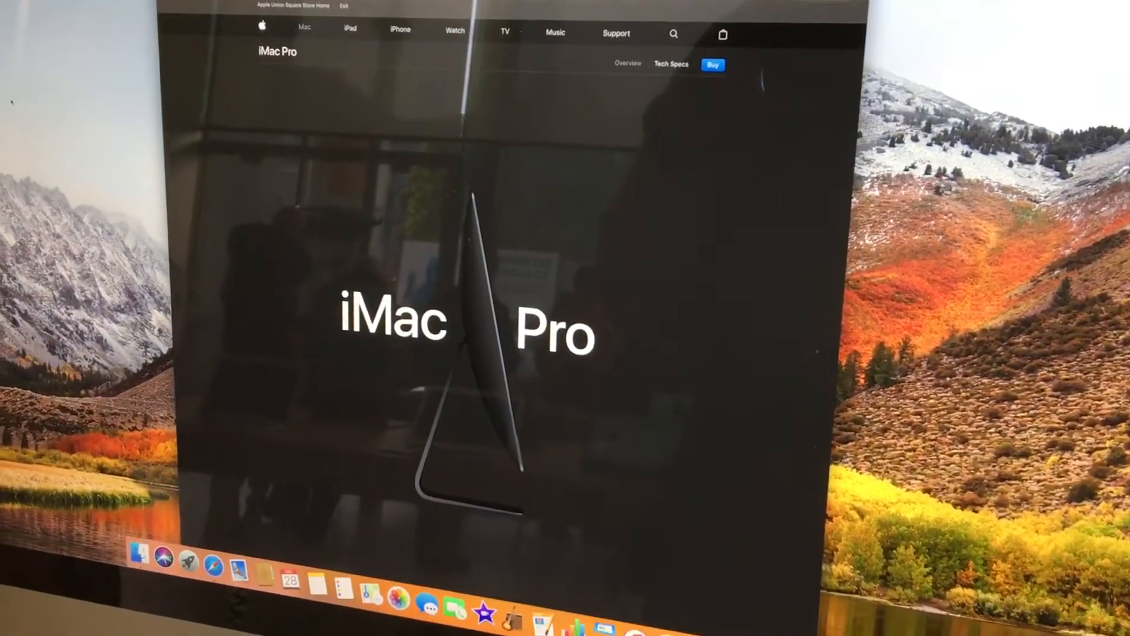
scroll("down", 3)
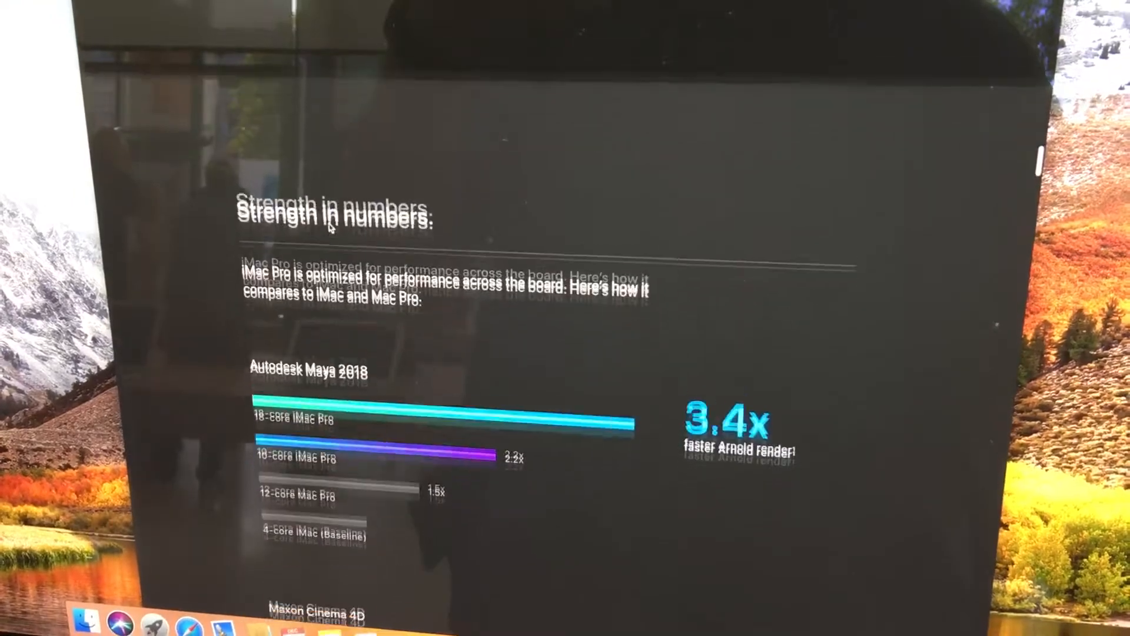
scroll("down", 3)
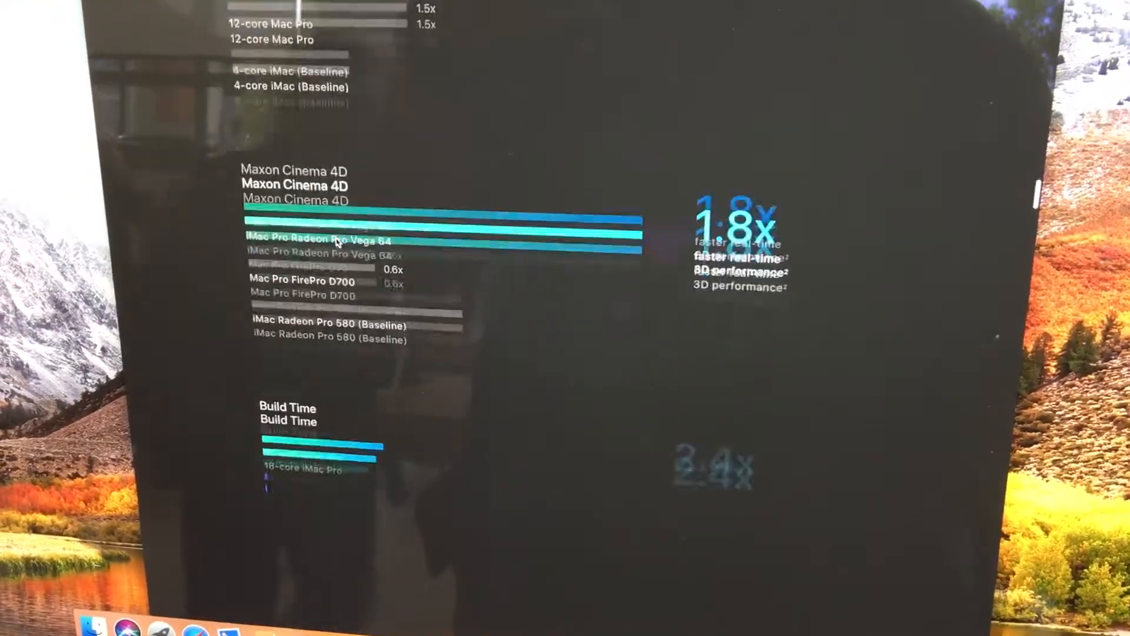
scroll("down", 3)
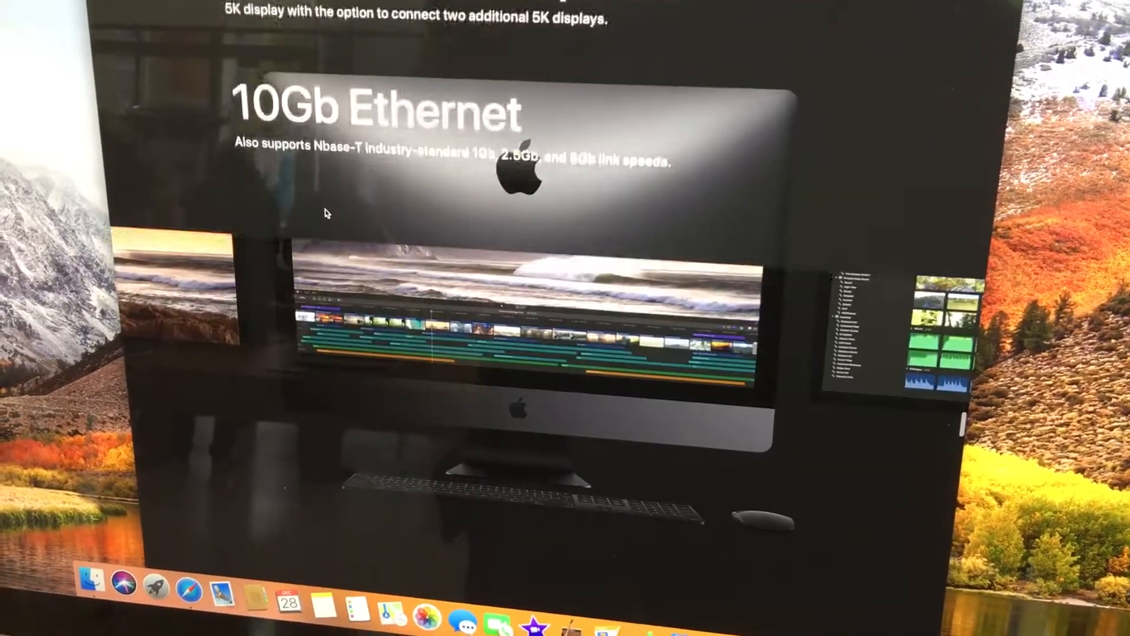
scroll("down", 3)
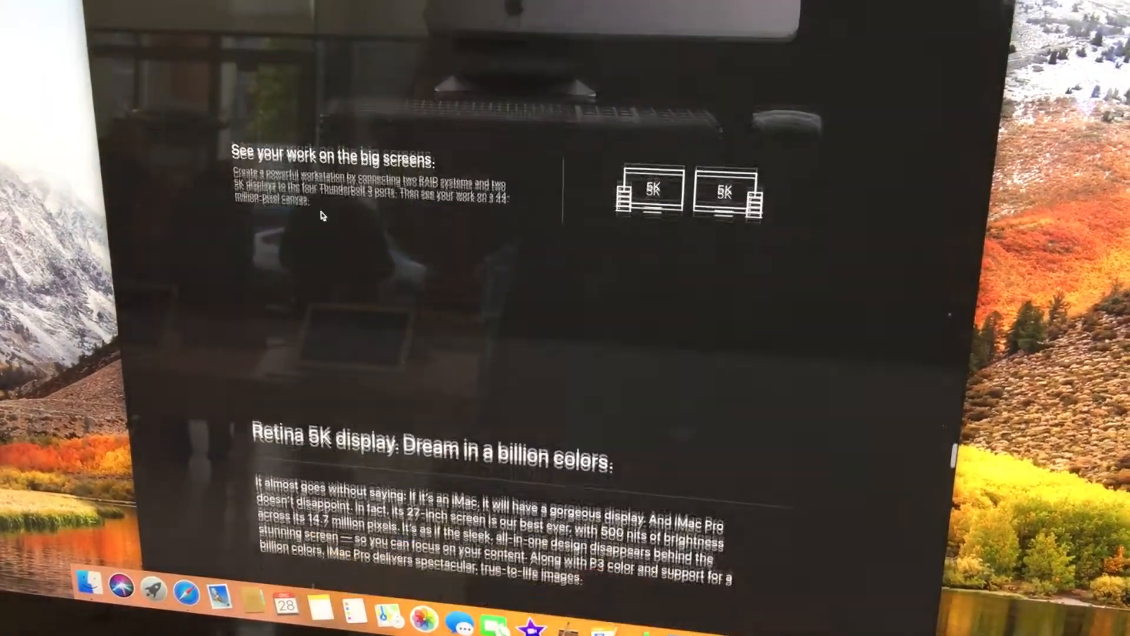
scroll("down", 3)
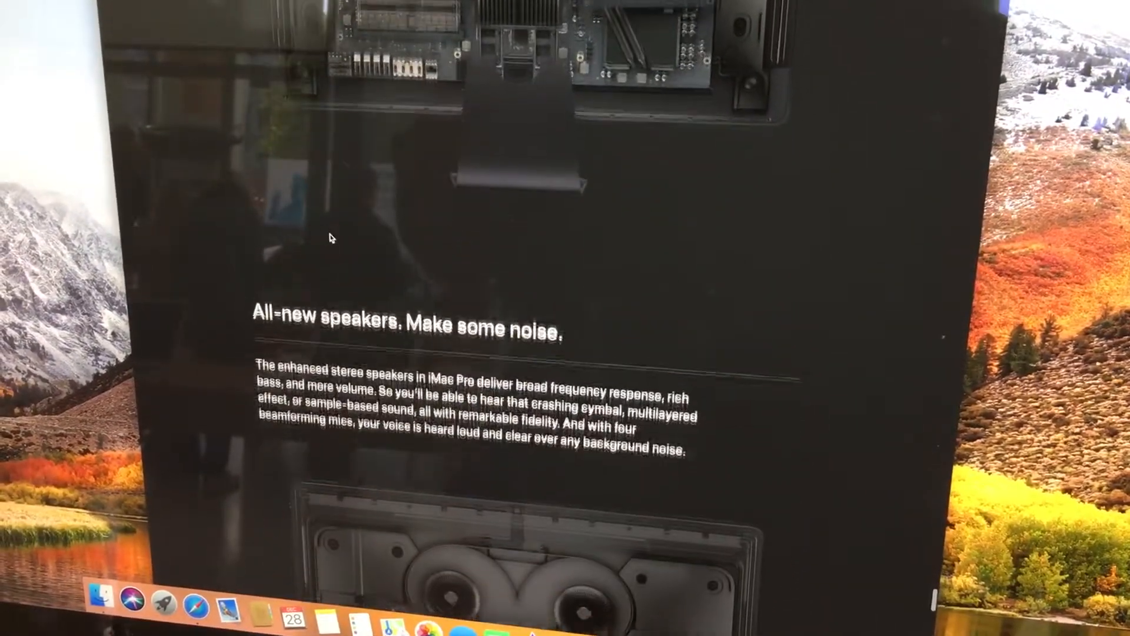
scroll("down", 3)
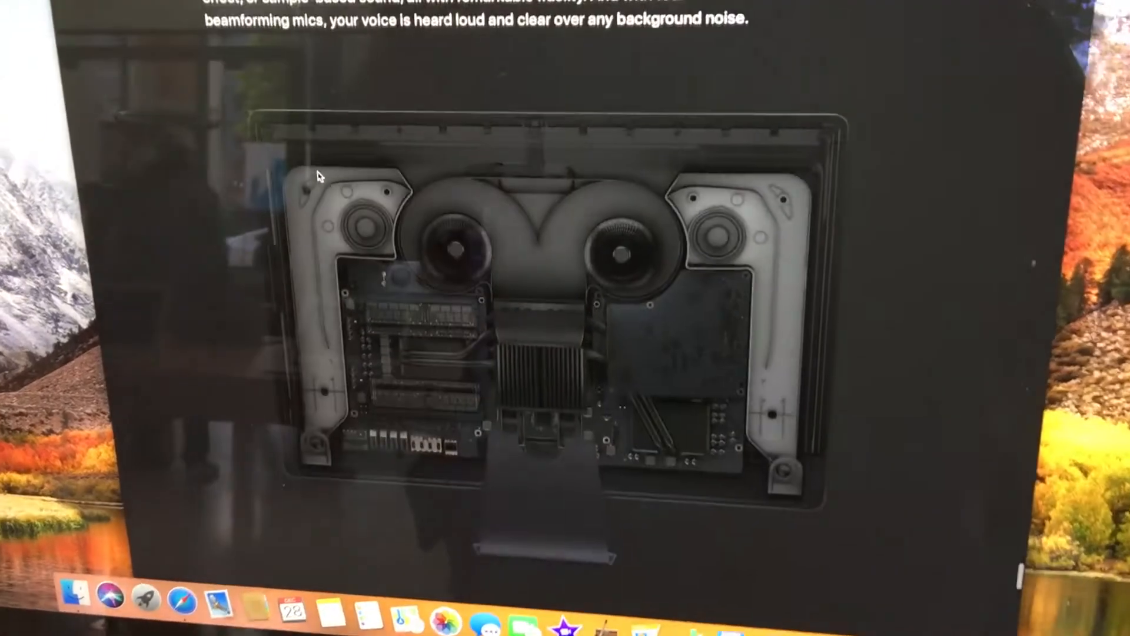